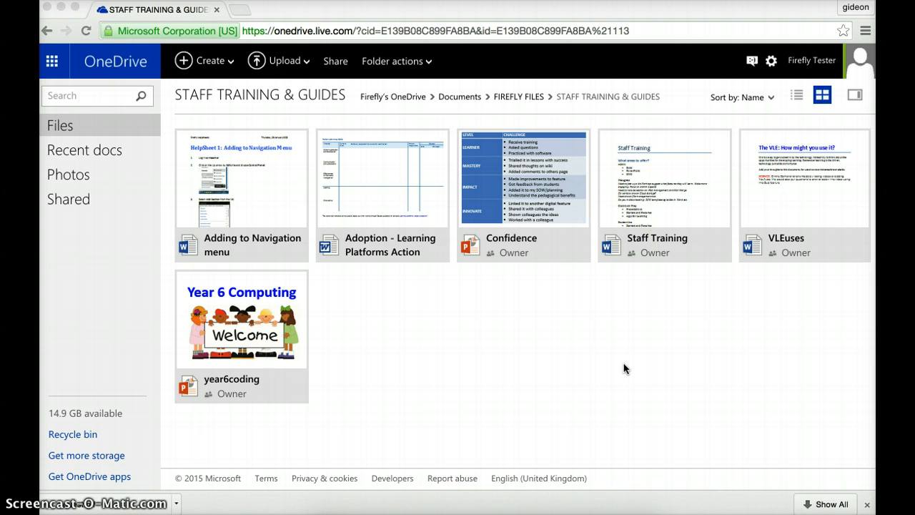
{"action": "mouse_move", "coordinate": [254, 223]}
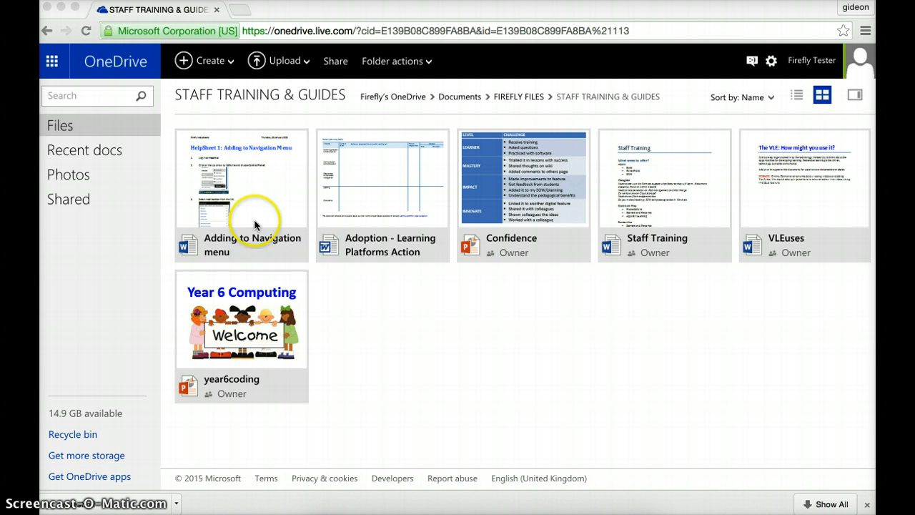
{"action": "mouse_move", "coordinate": [255, 308]}
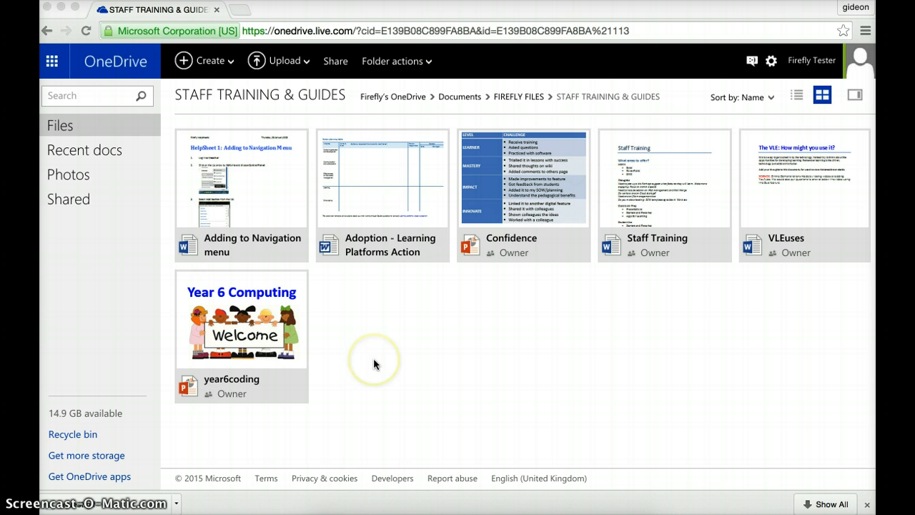
{"action": "mouse_move", "coordinate": [217, 172]}
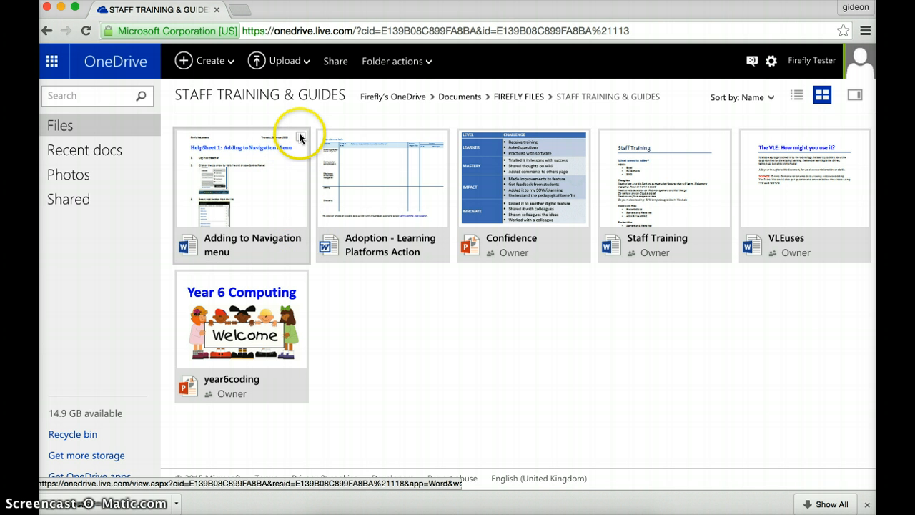
- Select the Adding to Navigation menu helpsheet in the STAFF TRAINING & GUIDES folder
{"action": "left_click", "coordinate": [300, 138]}
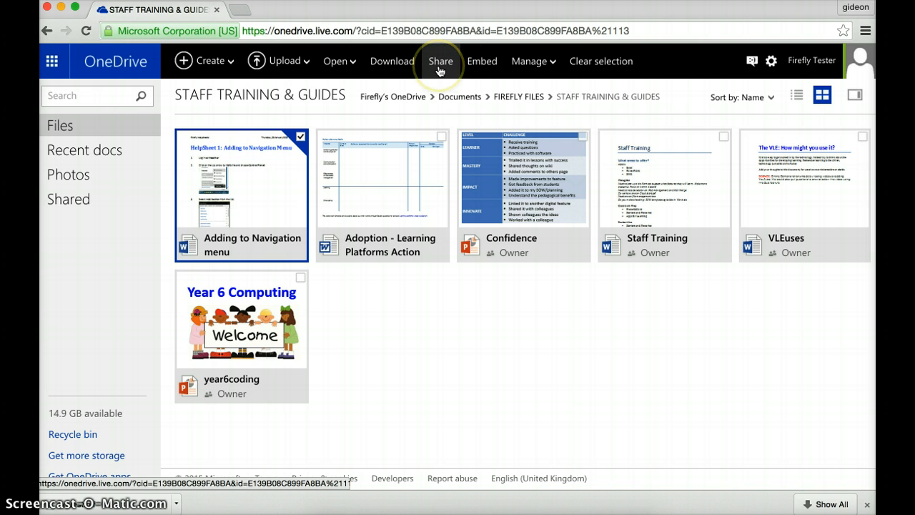
{"action": "mouse_move", "coordinate": [480, 60]}
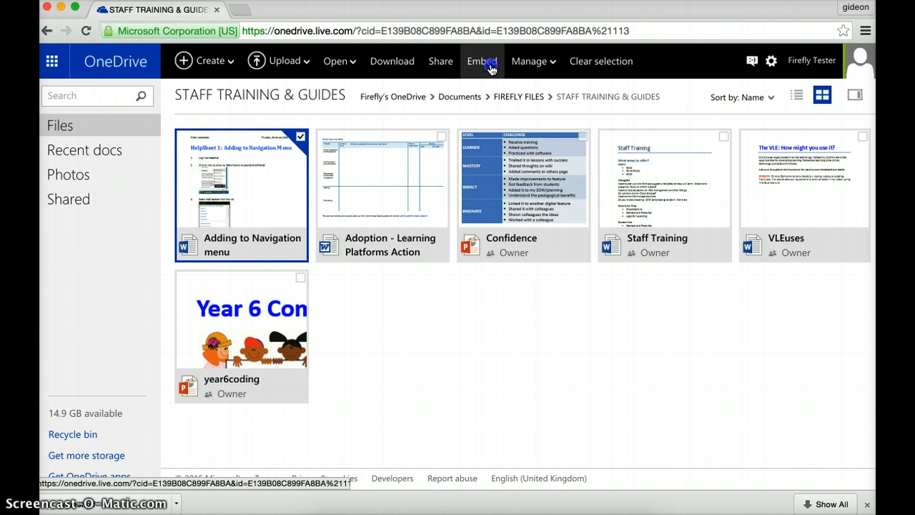
- Generate the HTML iframe embed code for the Adding to Navigation menu helpsheet
{"action": "left_click", "coordinate": [480, 60]}
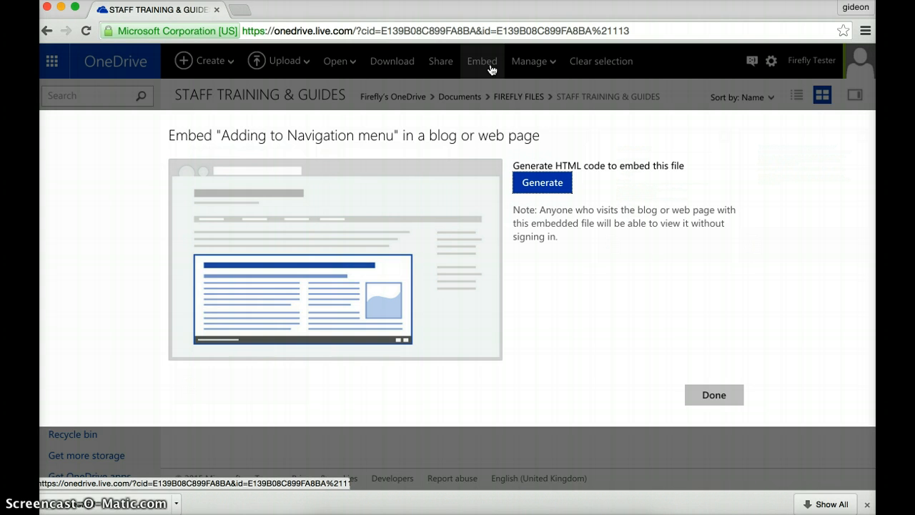
{"action": "mouse_move", "coordinate": [580, 265]}
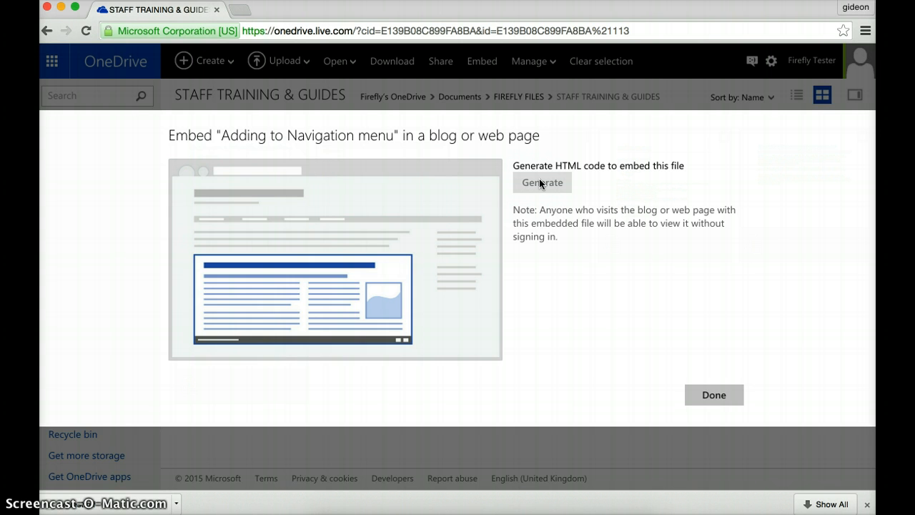
{"action": "left_click", "coordinate": [542, 183]}
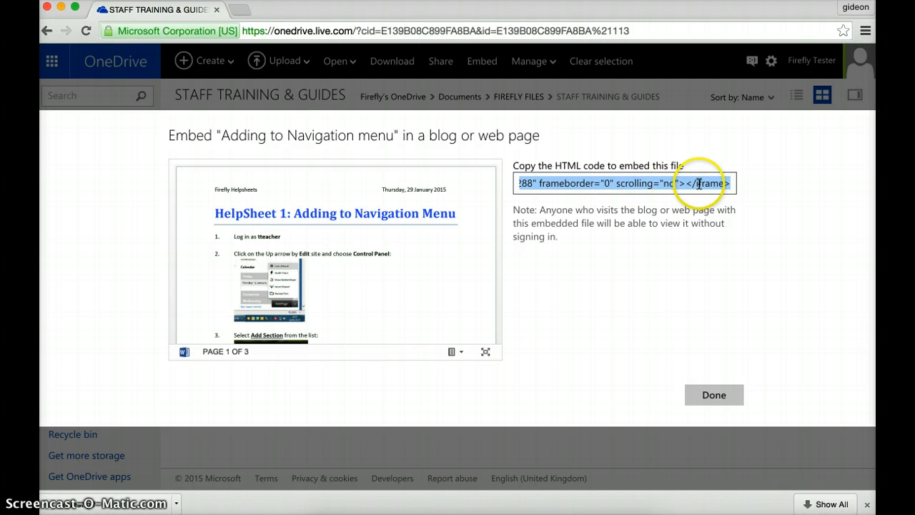
{"action": "mouse_move", "coordinate": [431, 211]}
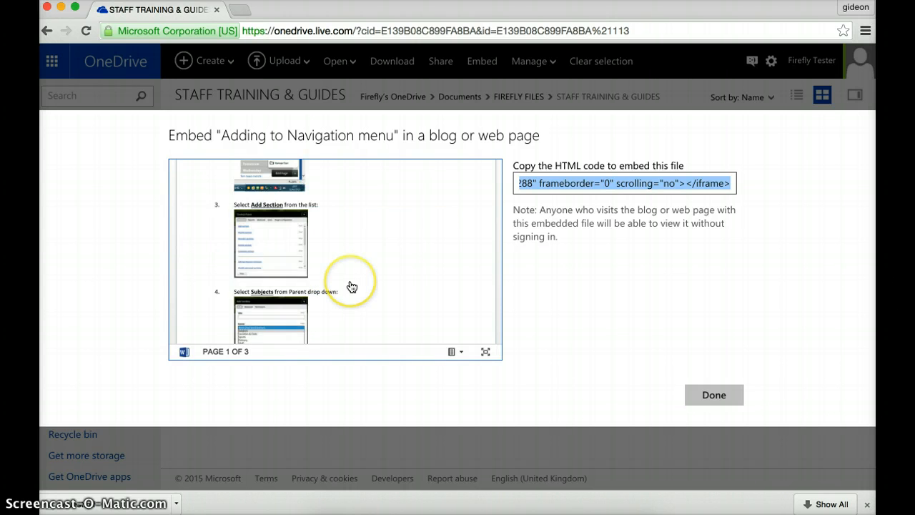
{"action": "scroll", "scroll_direction": "down", "scroll_amount": 3}
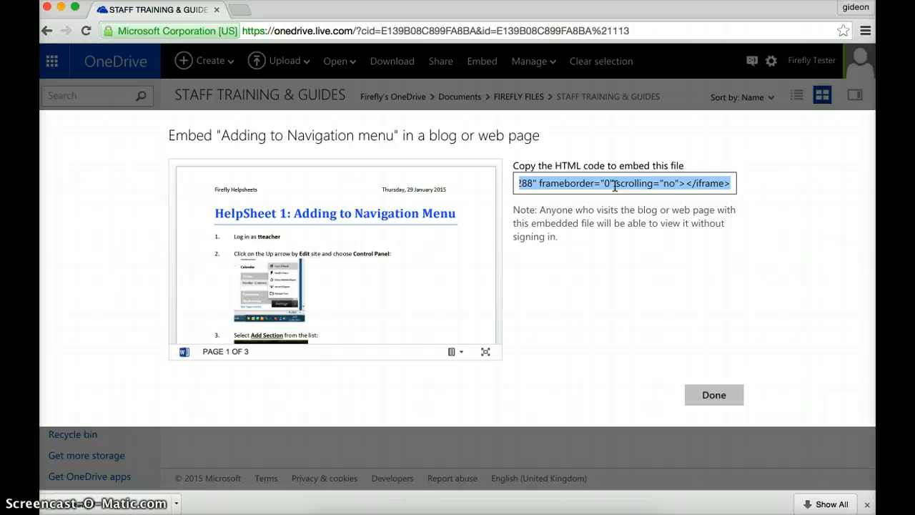
{"action": "mouse_move", "coordinate": [574, 354]}
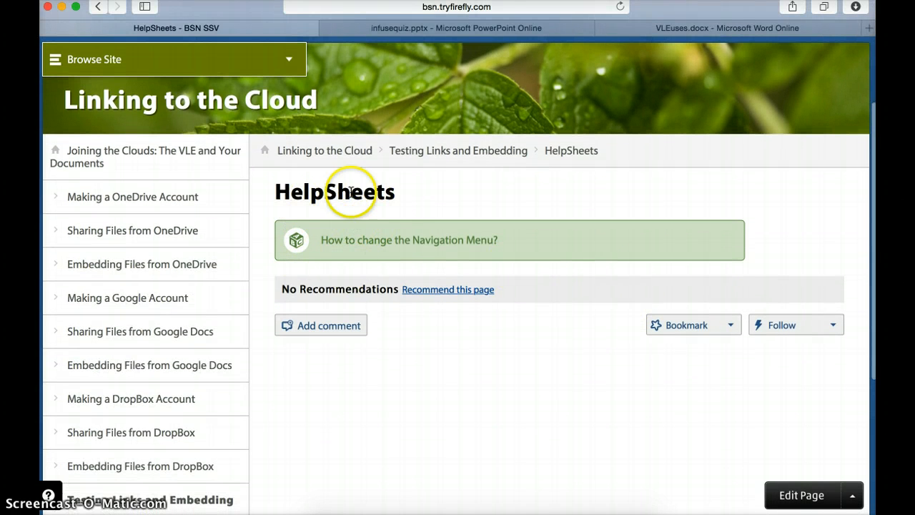
{"action": "mouse_move", "coordinate": [557, 279]}
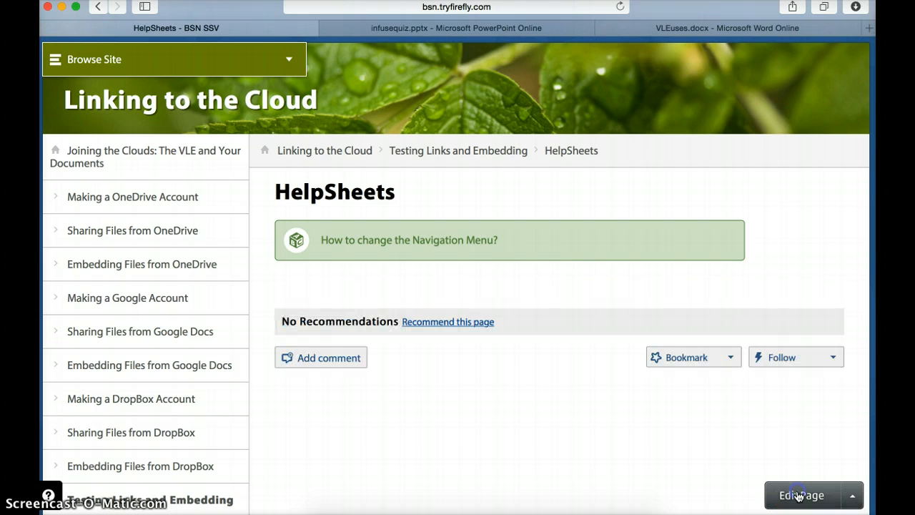
- Switch the HelpSheets page into editing mode via Edit Page
{"action": "left_click", "coordinate": [800, 494]}
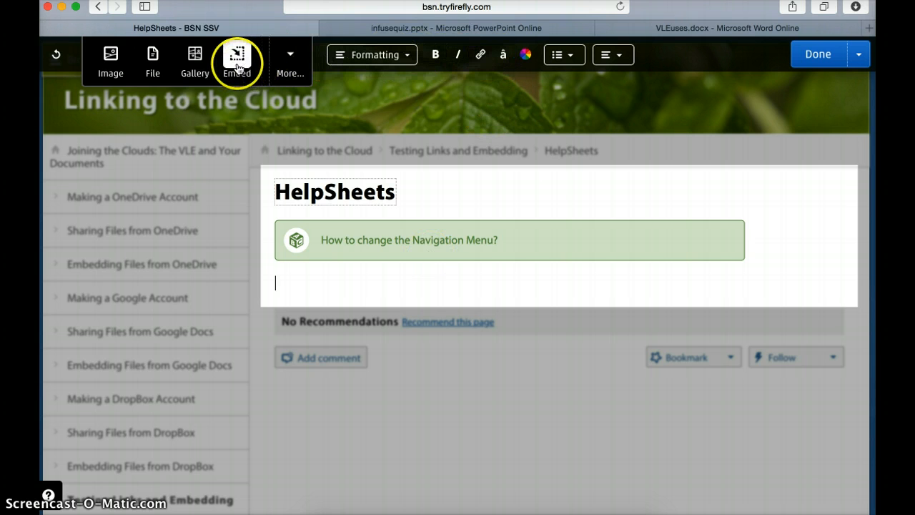
- Bring up the Add Embed box and paste in the copied OneDrive iframe code
{"action": "left_click", "coordinate": [237, 59]}
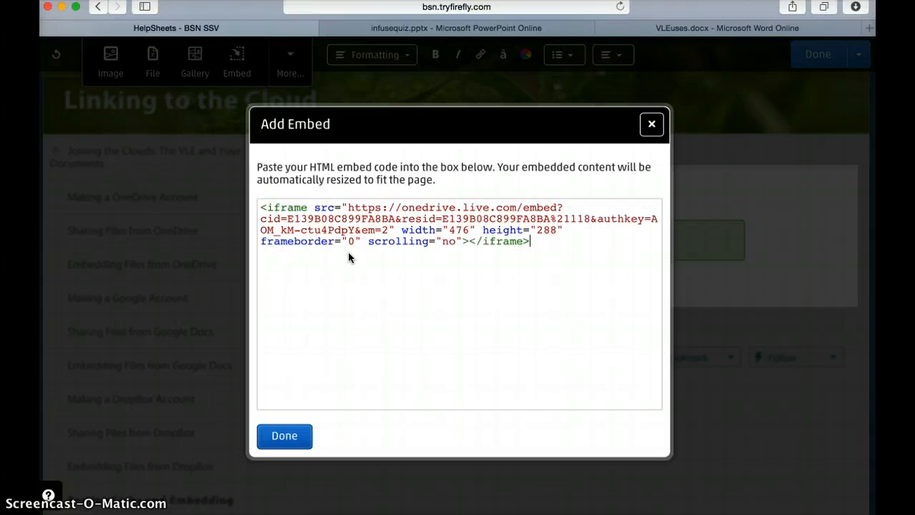
{"action": "mouse_move", "coordinate": [437, 323]}
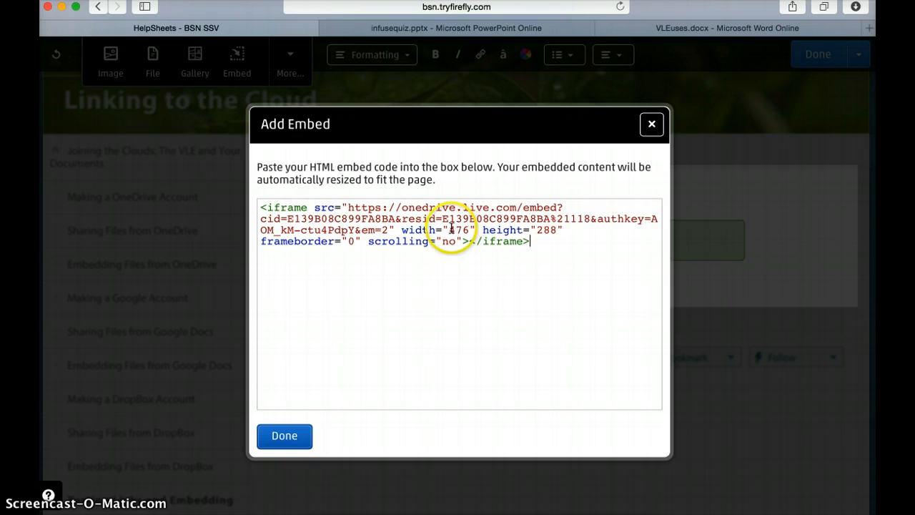
{"action": "mouse_move", "coordinate": [232, 248]}
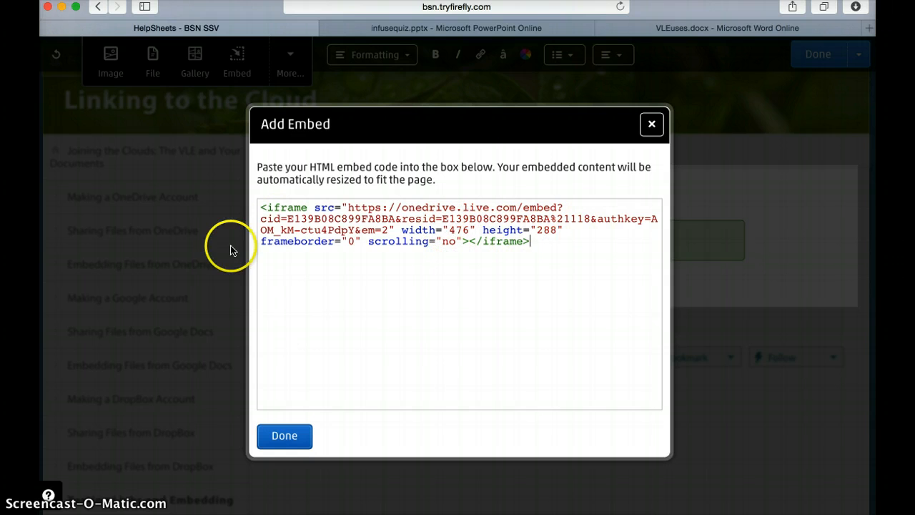
{"action": "mouse_move", "coordinate": [536, 272]}
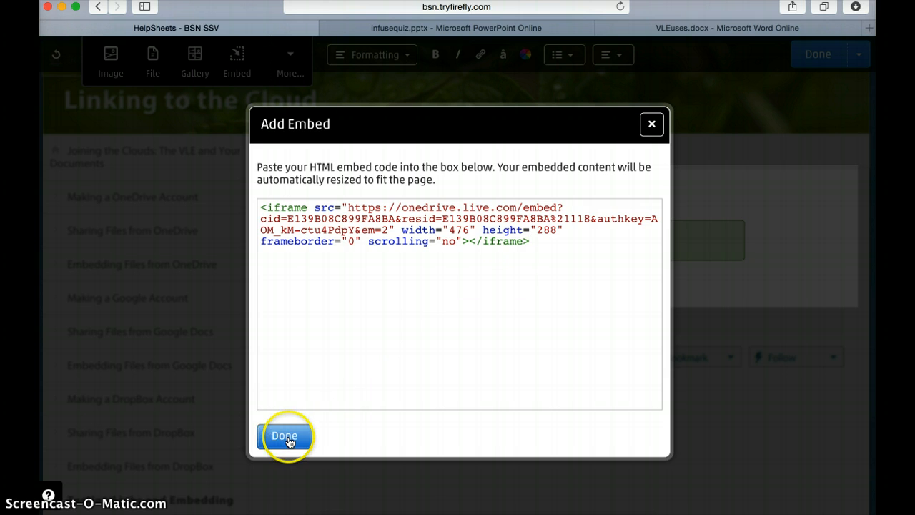
- Confirm the embed so the Adding to Navigation Menu helpsheet appears on the page, then check it
{"action": "left_click", "coordinate": [283, 434]}
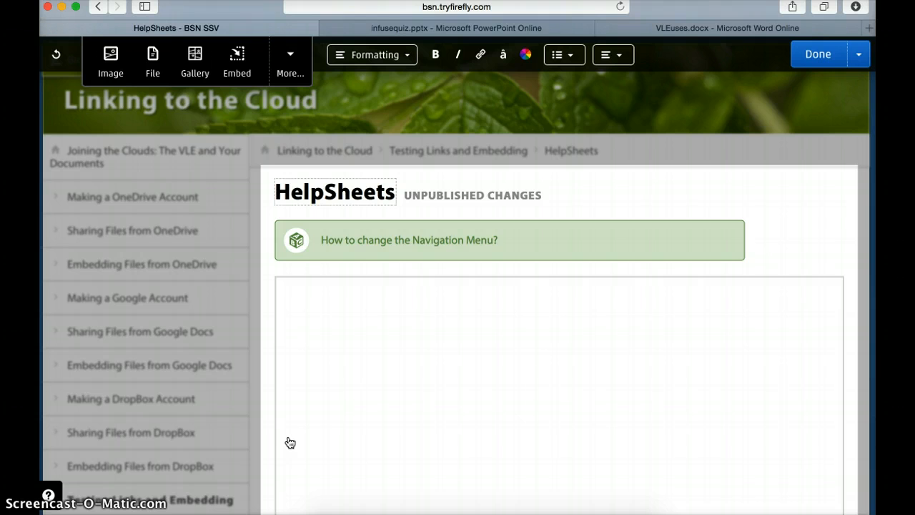
{"action": "scroll", "scroll_direction": "down", "scroll_amount": 3}
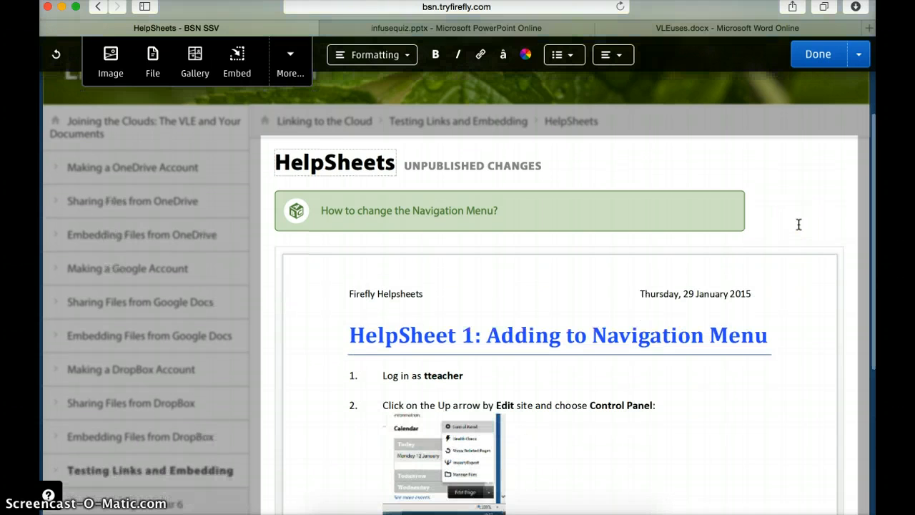
{"action": "scroll", "scroll_direction": "down", "scroll_amount": 3}
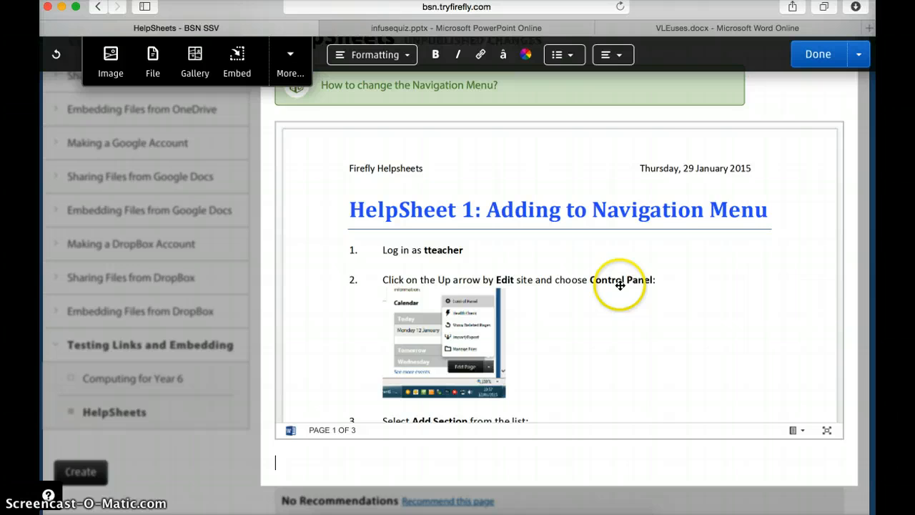
{"action": "scroll", "scroll_direction": "up", "scroll_amount": 3}
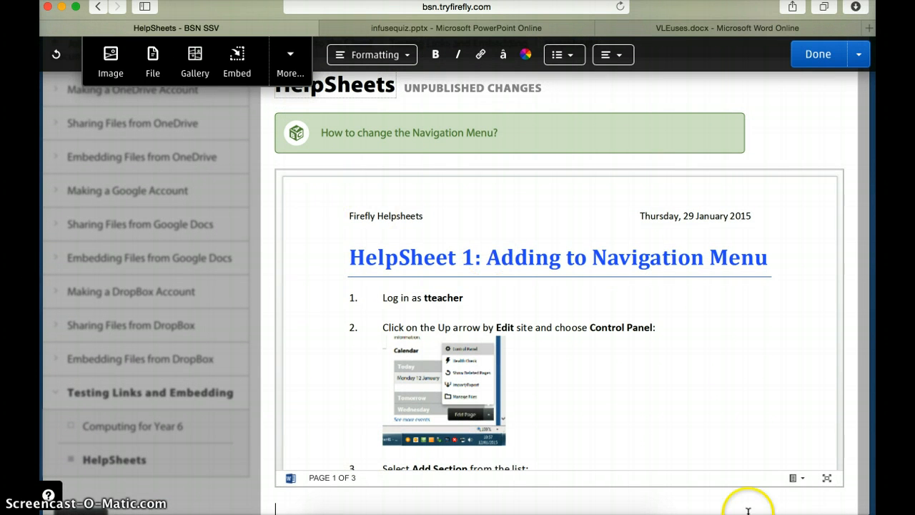
{"action": "mouse_move", "coordinate": [388, 195]}
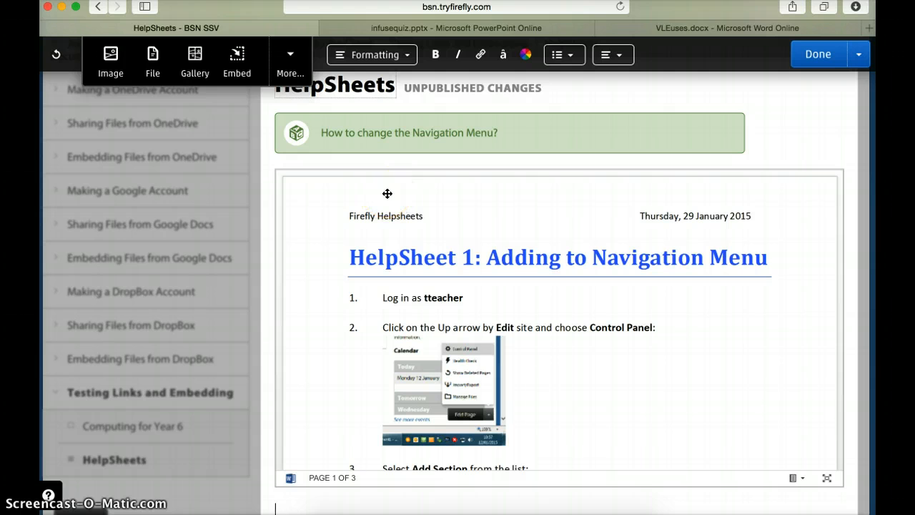
{"action": "mouse_move", "coordinate": [238, 60]}
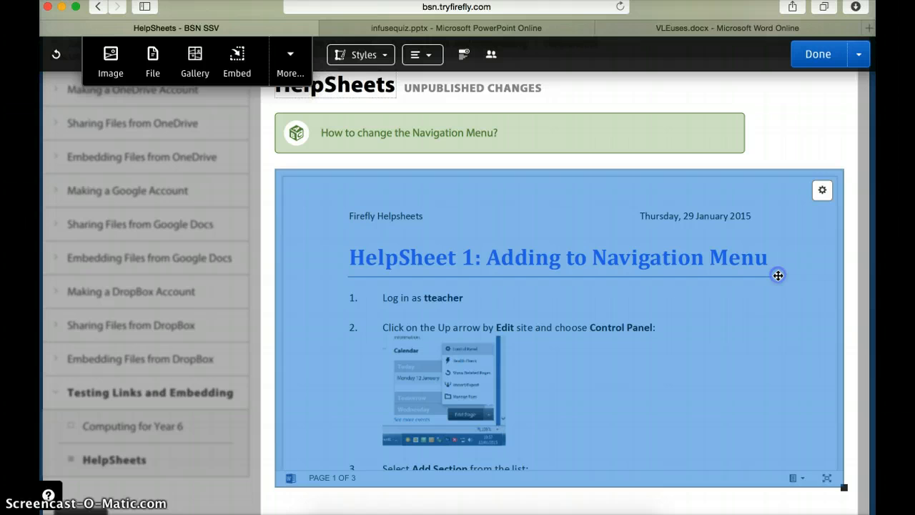
{"action": "left_click", "coordinate": [820, 189]}
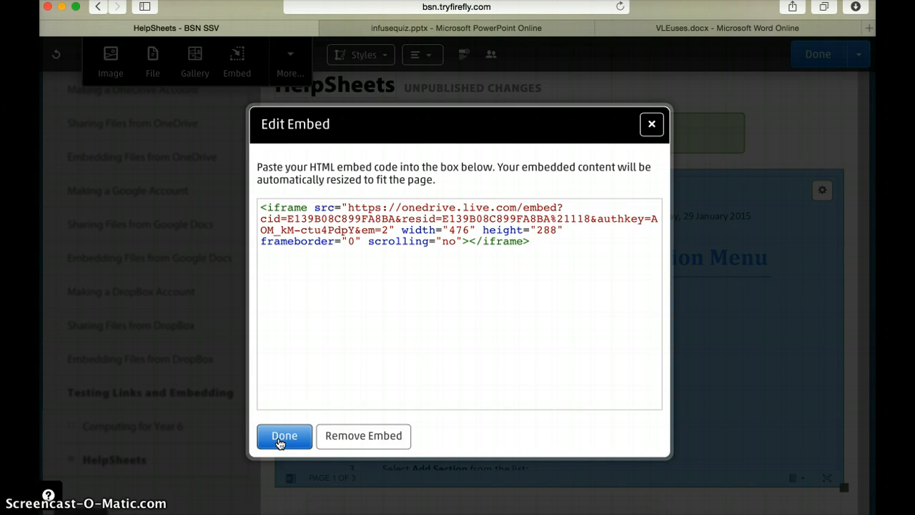
{"action": "left_click", "coordinate": [283, 434]}
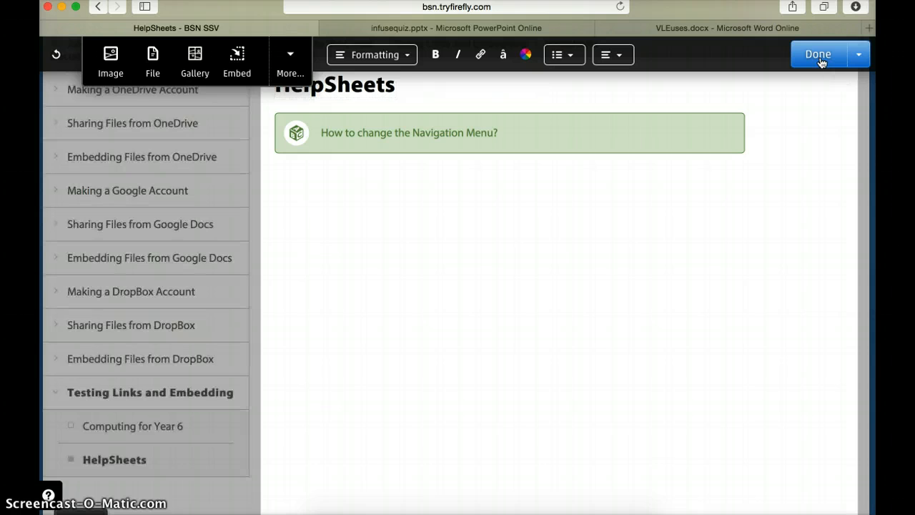
- Finish editing and scroll the embedded Word helpsheet down to page 3 of 3
{"action": "left_click", "coordinate": [817, 54]}
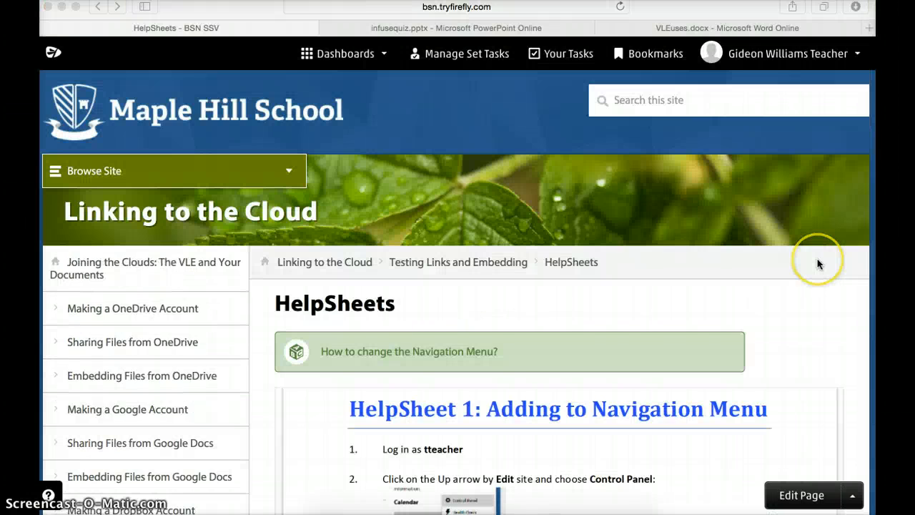
{"action": "scroll", "scroll_direction": "down", "scroll_amount": 3}
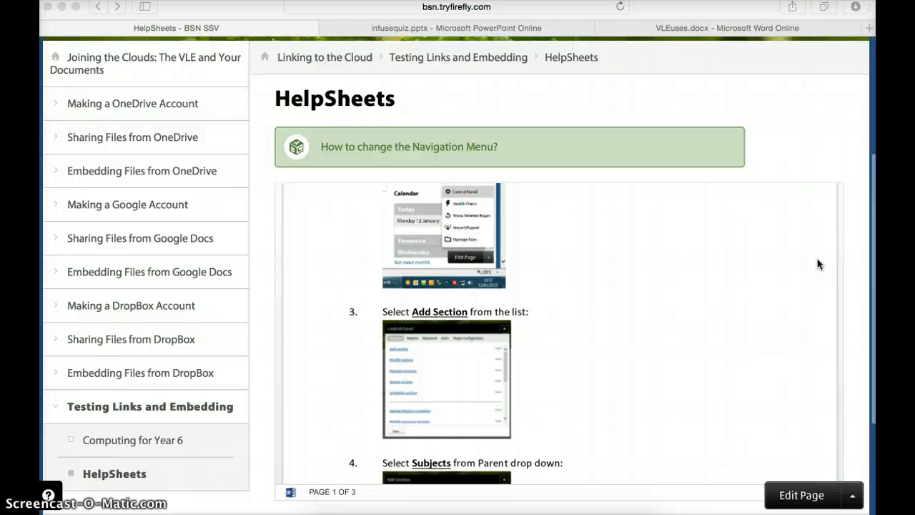
{"action": "scroll", "scroll_direction": "down", "scroll_amount": 3}
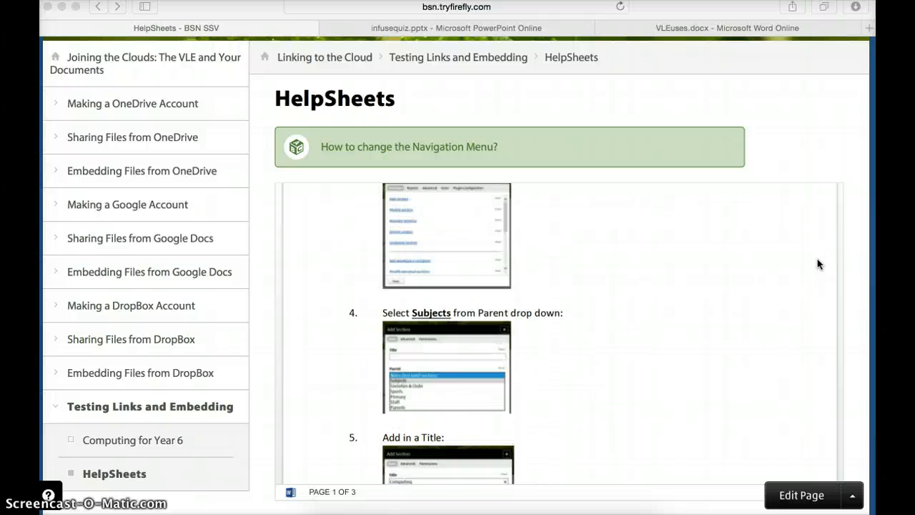
{"action": "scroll", "scroll_direction": "down", "scroll_amount": 3}
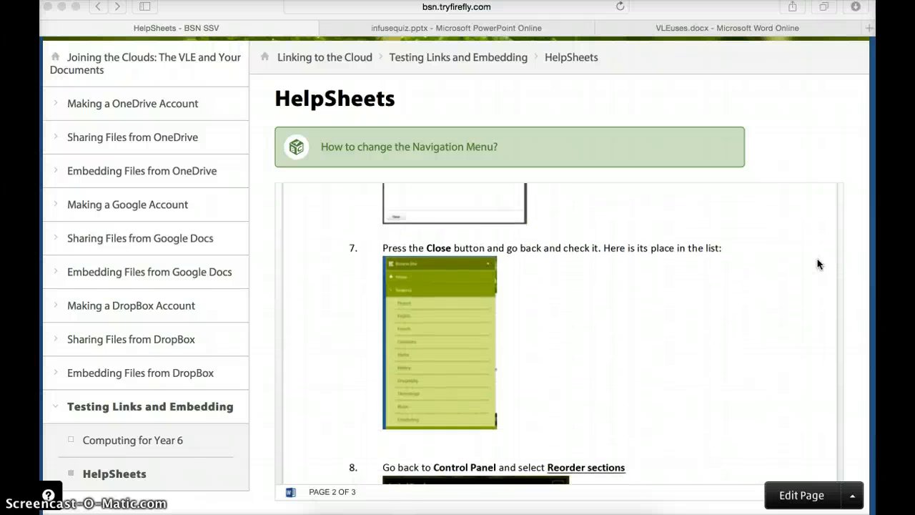
{"action": "scroll", "scroll_direction": "down", "scroll_amount": 3}
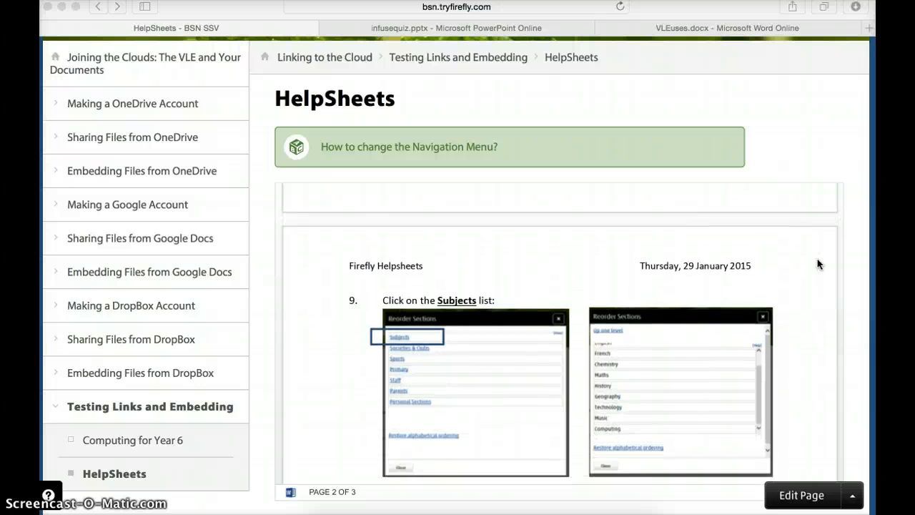
{"action": "scroll", "scroll_direction": "down", "scroll_amount": 3}
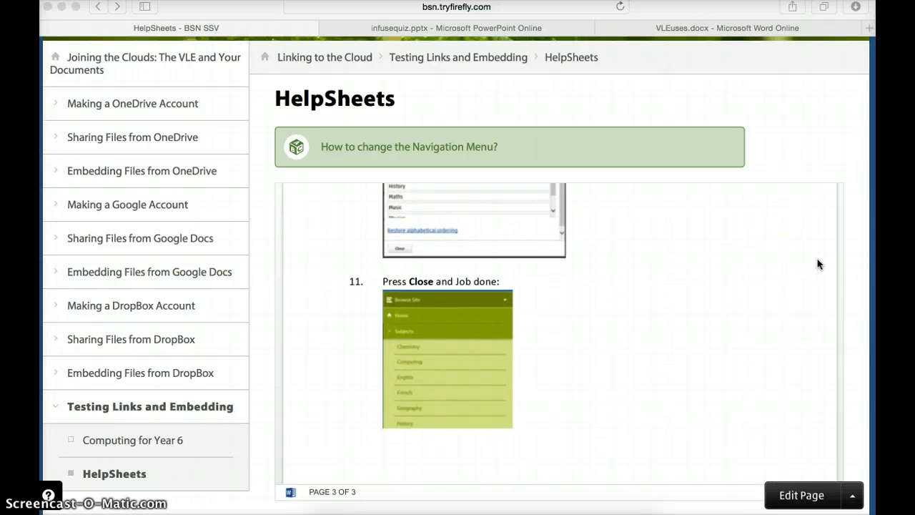
{"action": "scroll", "scroll_direction": "down", "scroll_amount": 3}
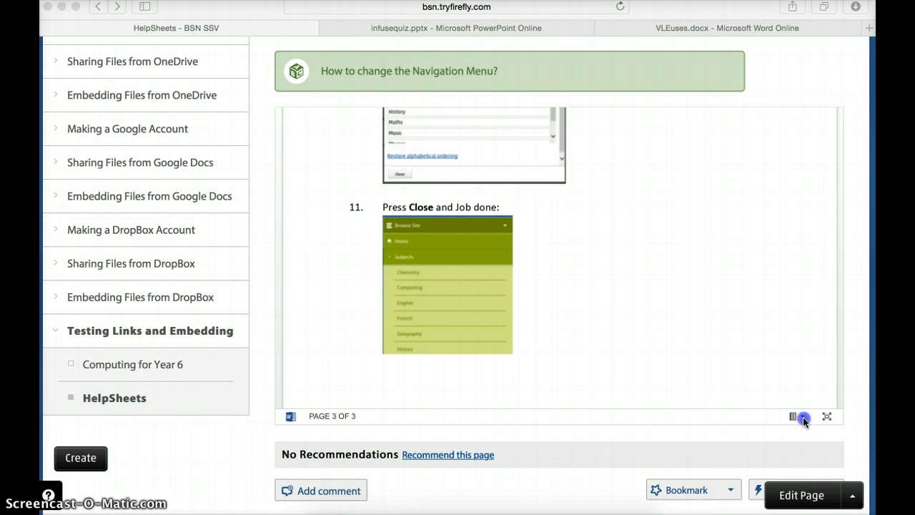
- Open the embedded helpsheet full-size in Word Online, then return to the HelpSheets tab
{"action": "left_click", "coordinate": [792, 416]}
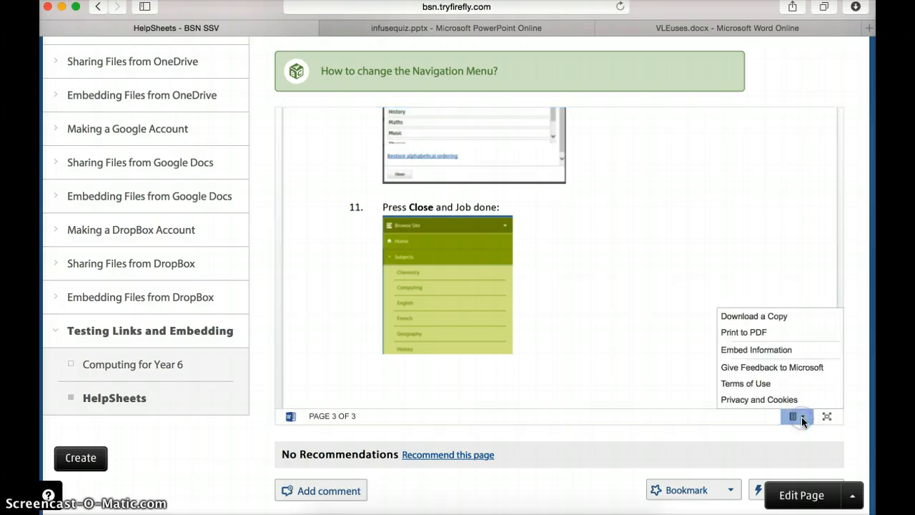
{"action": "mouse_move", "coordinate": [754, 349]}
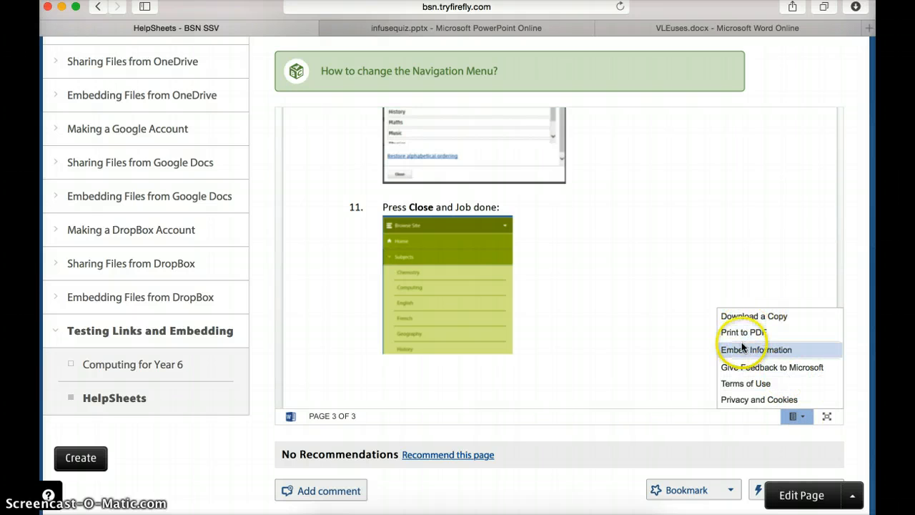
{"action": "mouse_move", "coordinate": [826, 417]}
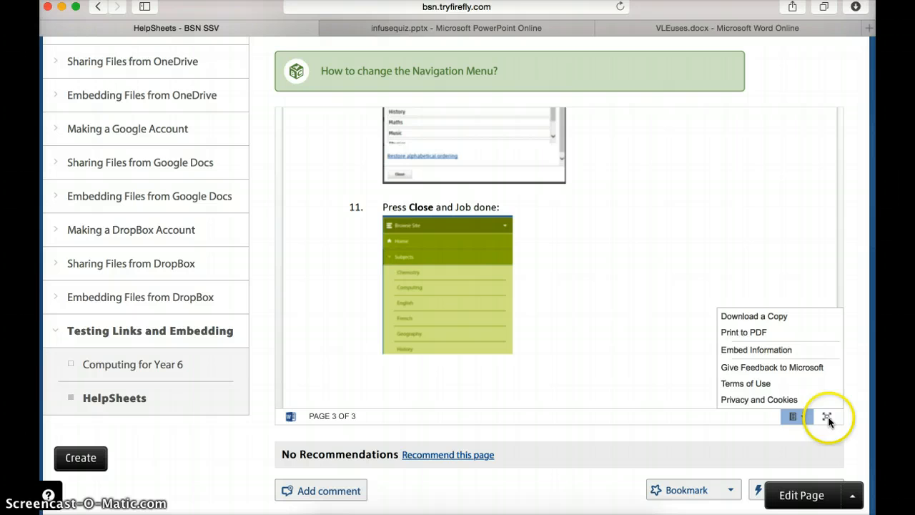
{"action": "left_click", "coordinate": [826, 416]}
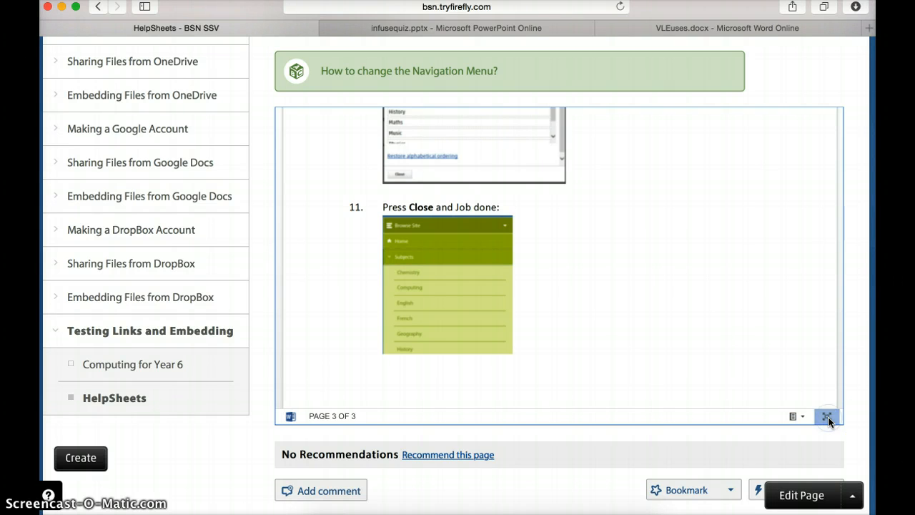
{"action": "left_click", "coordinate": [826, 416]}
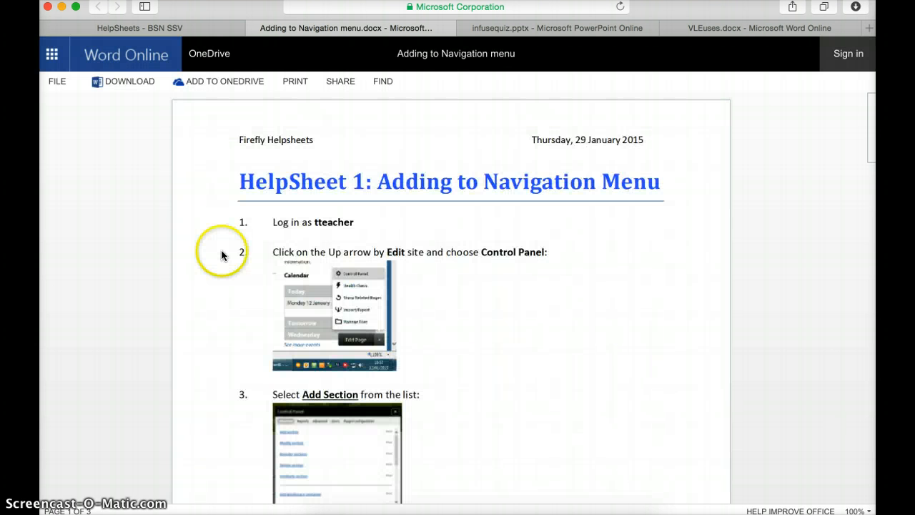
{"action": "mouse_move", "coordinate": [223, 254]}
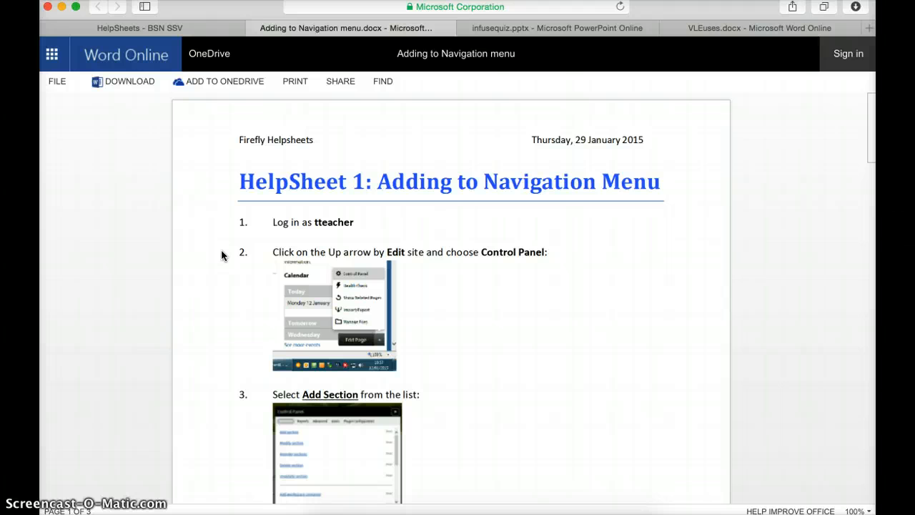
{"action": "mouse_move", "coordinate": [305, 29]}
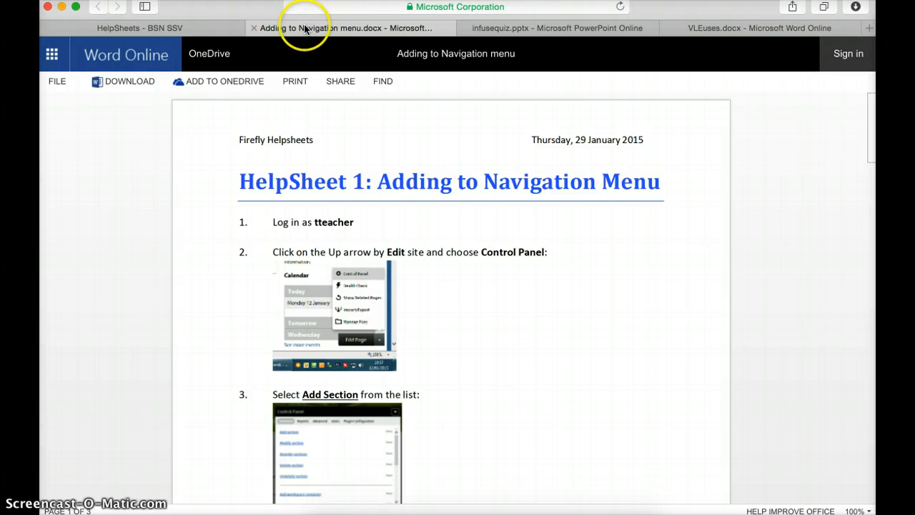
{"action": "left_click", "coordinate": [140, 29]}
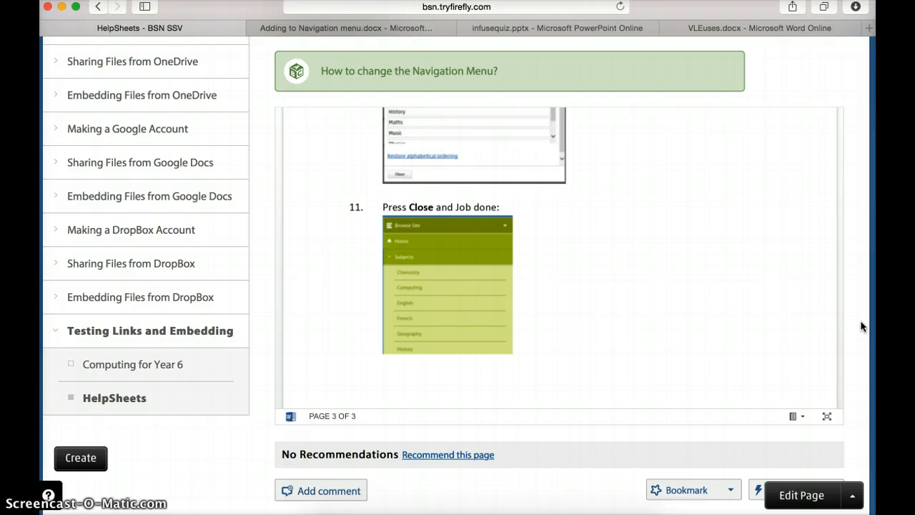
{"action": "mouse_move", "coordinate": [154, 403]}
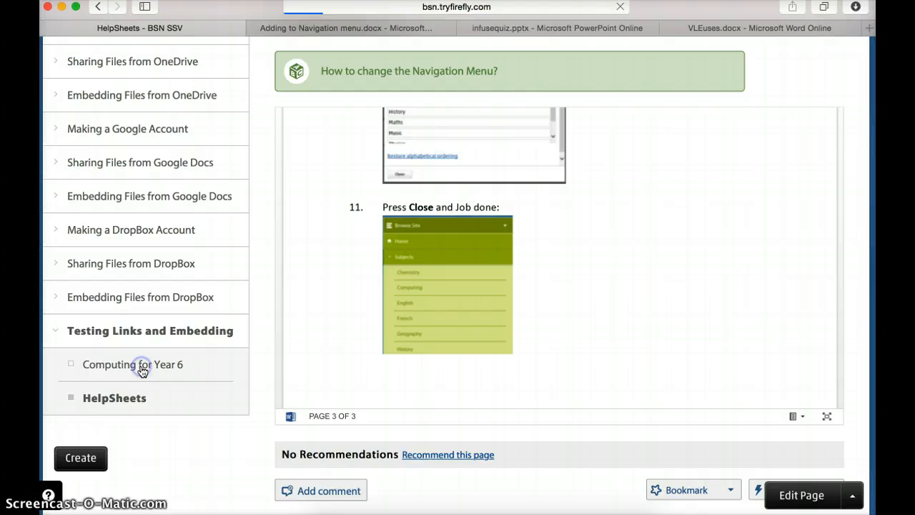
- Navigate to the Computing for Year 6 page under Testing Links and Embedding
{"action": "left_click", "coordinate": [133, 364]}
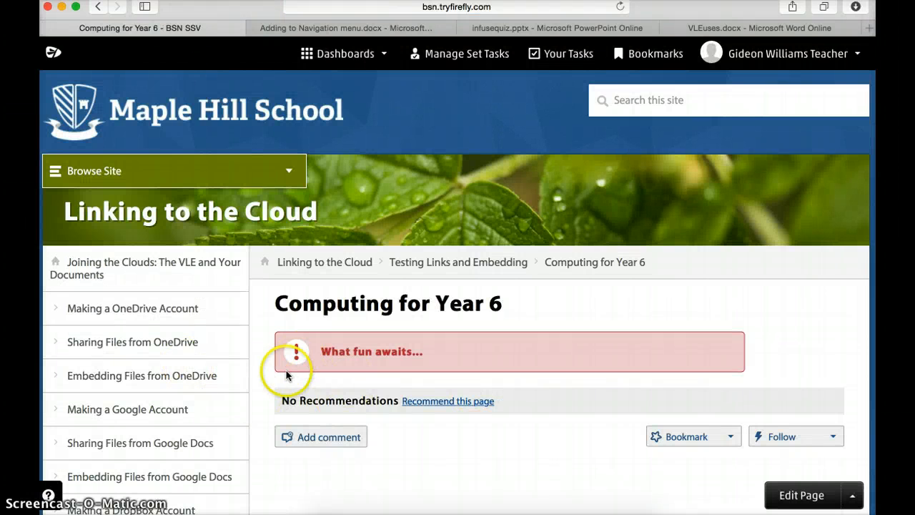
{"action": "mouse_move", "coordinate": [437, 463]}
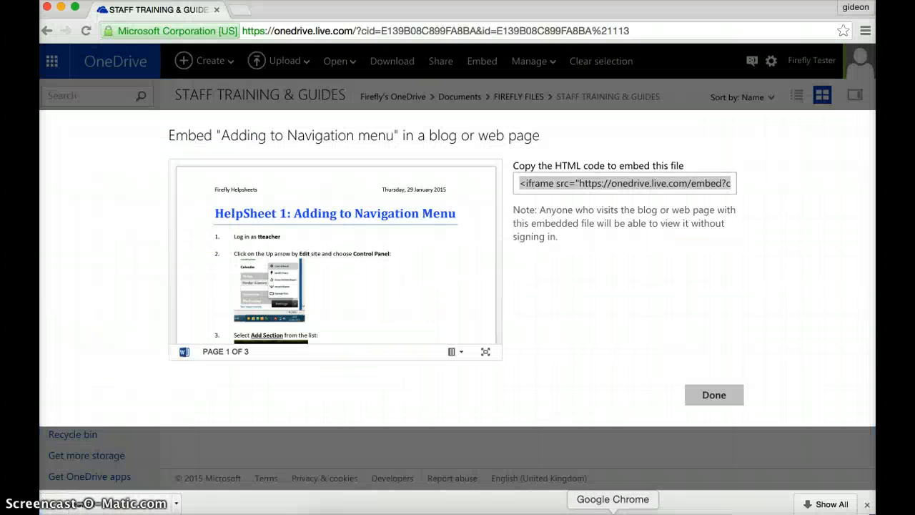
- Close the helpsheet embed window and generate embed code for the year6coding presentation
{"action": "left_click", "coordinate": [713, 394]}
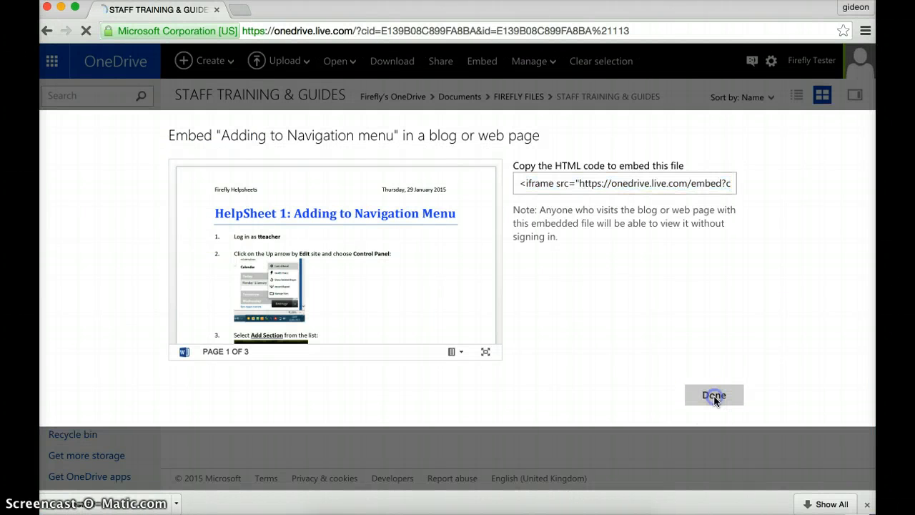
{"action": "left_click", "coordinate": [714, 394]}
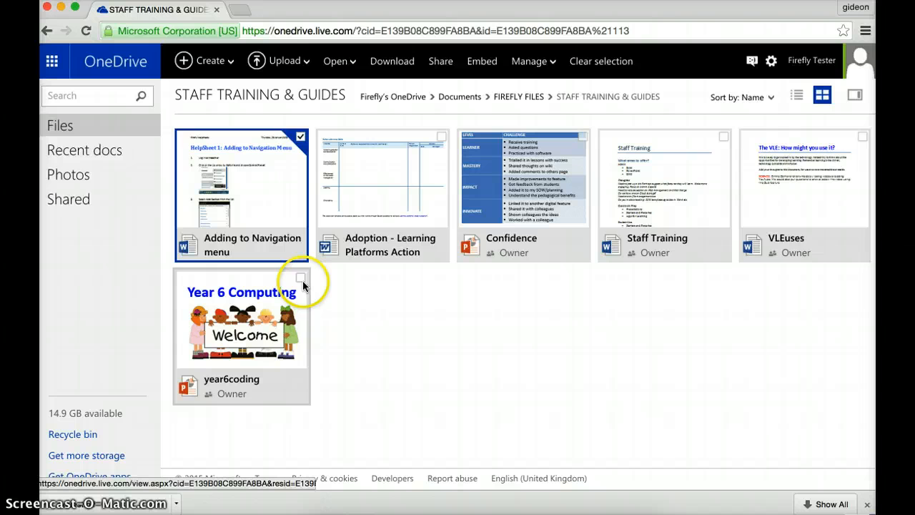
{"action": "left_click", "coordinate": [340, 330]}
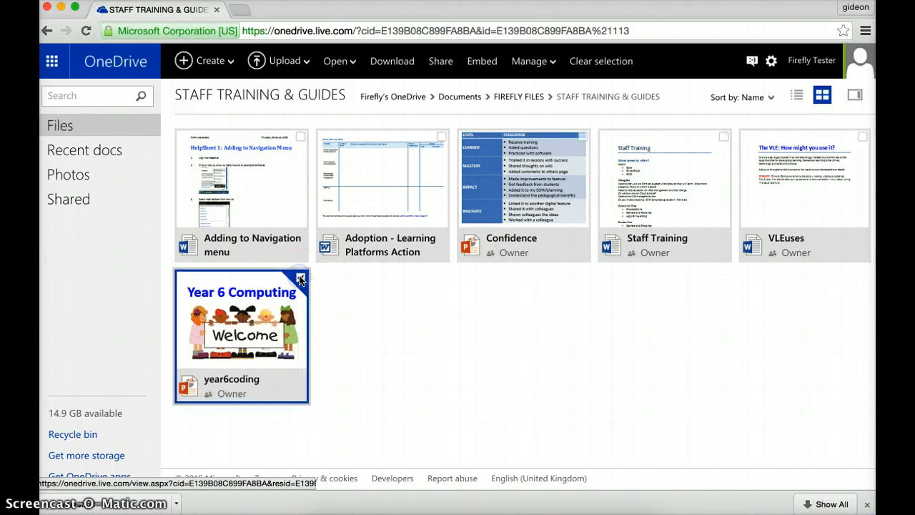
{"action": "left_click", "coordinate": [482, 60]}
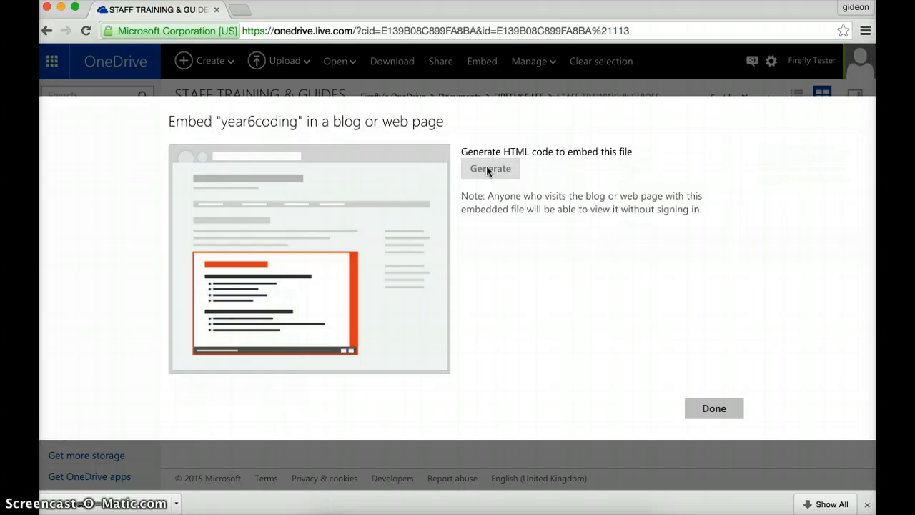
{"action": "left_click", "coordinate": [490, 169]}
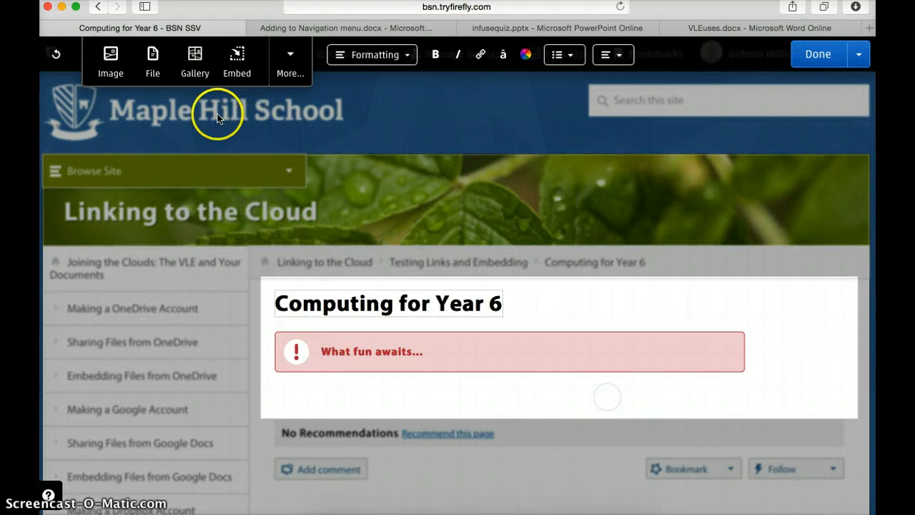
- Embed the year6coding iframe on the Computing for Year 6 page and publish it
{"action": "left_click", "coordinate": [237, 61]}
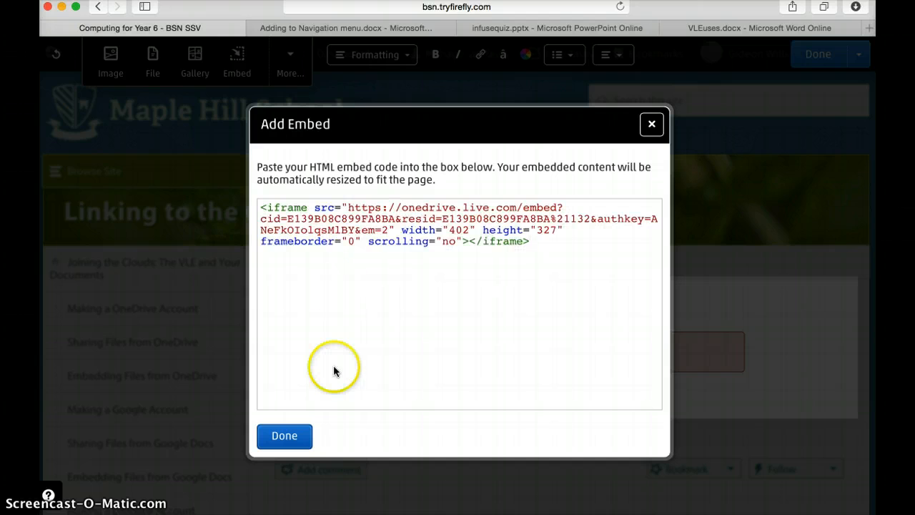
{"action": "left_click", "coordinate": [283, 434]}
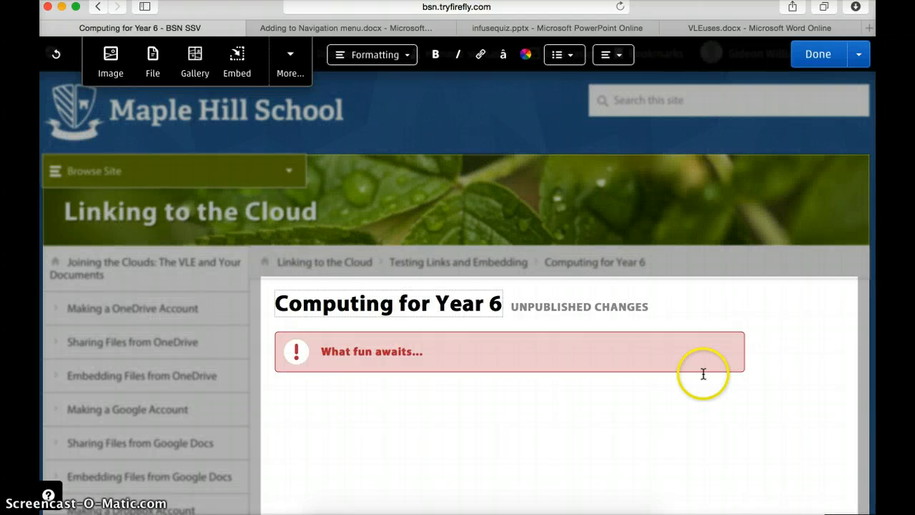
{"action": "scroll", "scroll_direction": "down", "scroll_amount": 3}
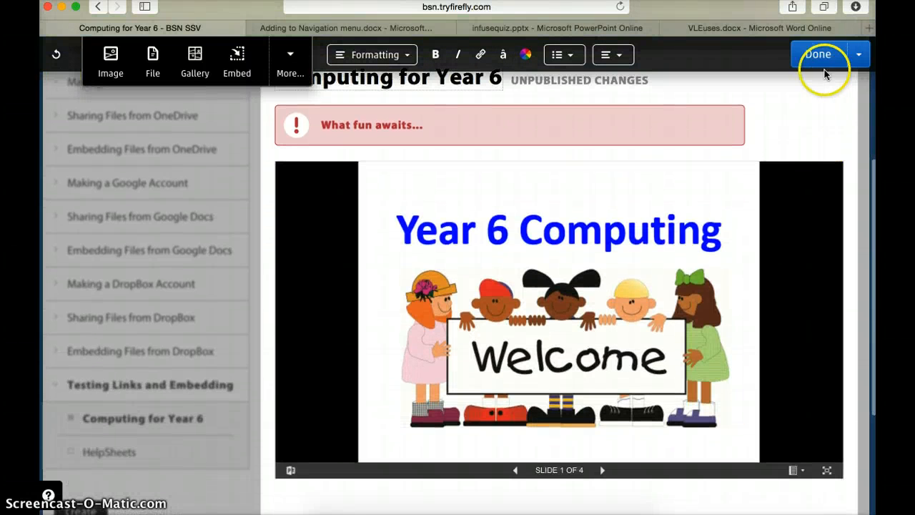
{"action": "left_click", "coordinate": [816, 54]}
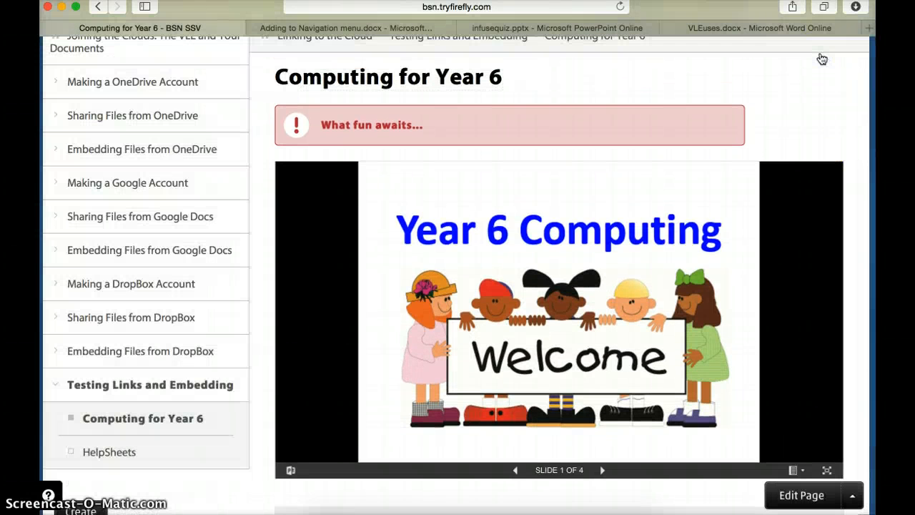
- Advance the embedded year6coding slides to slide 4 of 4
{"action": "scroll", "scroll_direction": "down", "scroll_amount": 3}
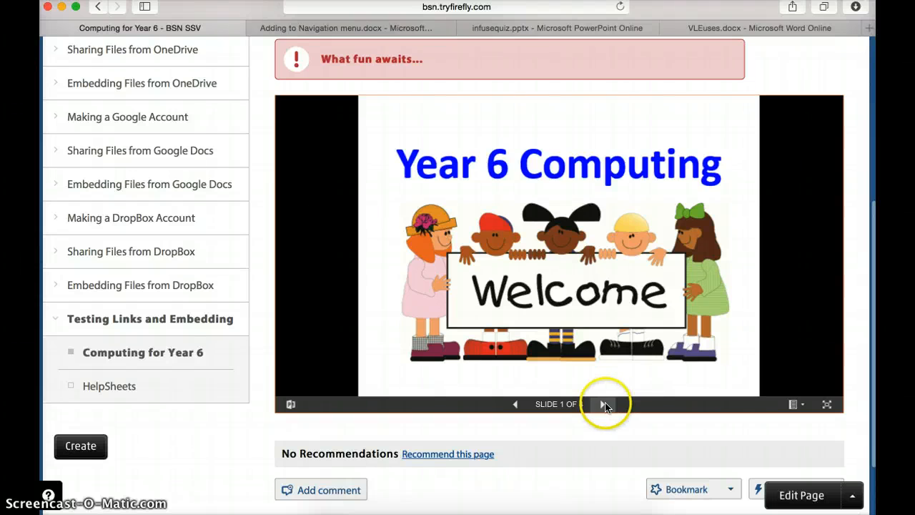
{"action": "left_click", "coordinate": [603, 403]}
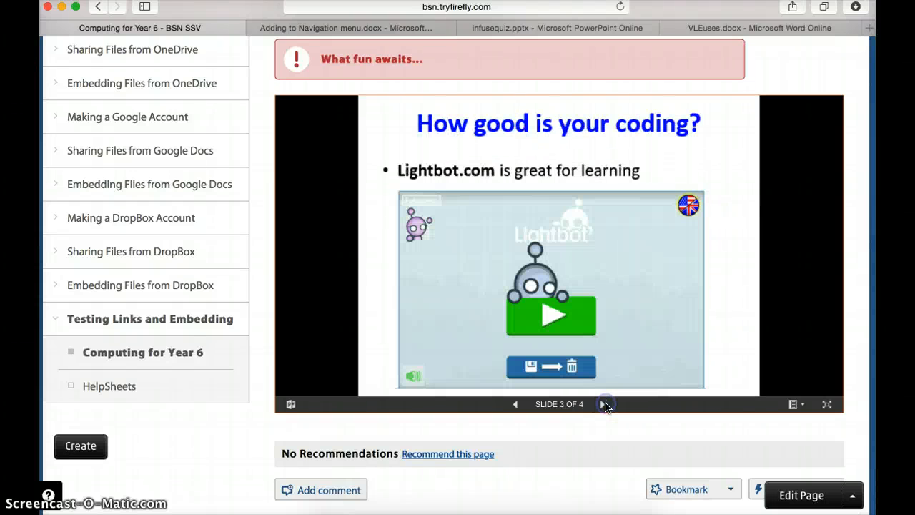
{"action": "left_click", "coordinate": [605, 403]}
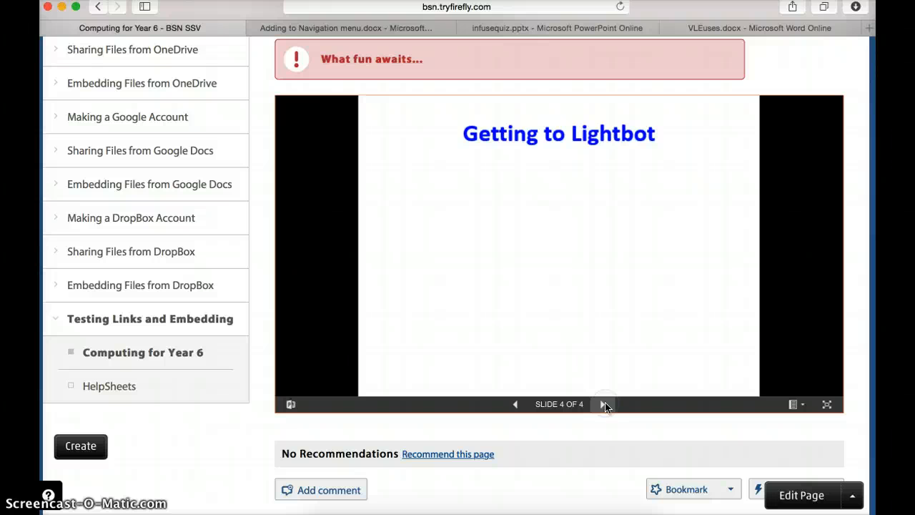
- Launch the presentation full screen in PowerPoint Online and start the slide show
{"action": "left_click", "coordinate": [605, 403]}
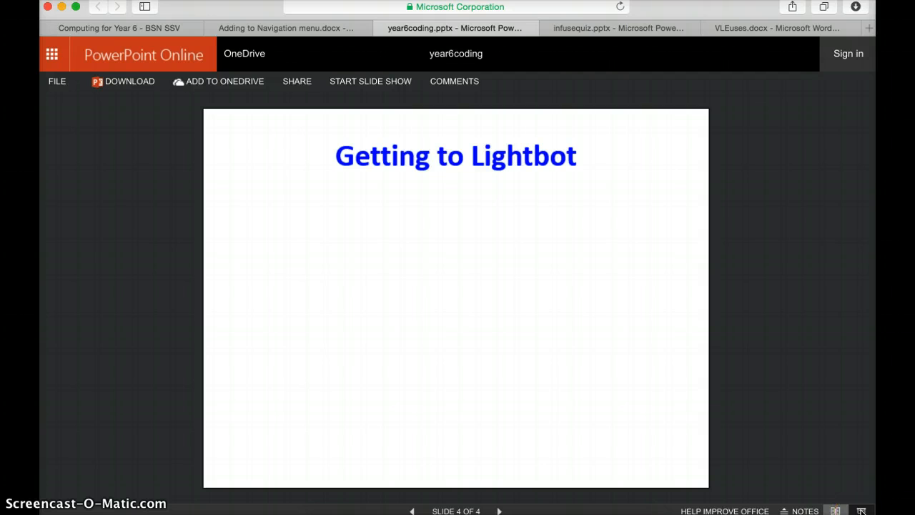
{"action": "left_click", "coordinate": [370, 80]}
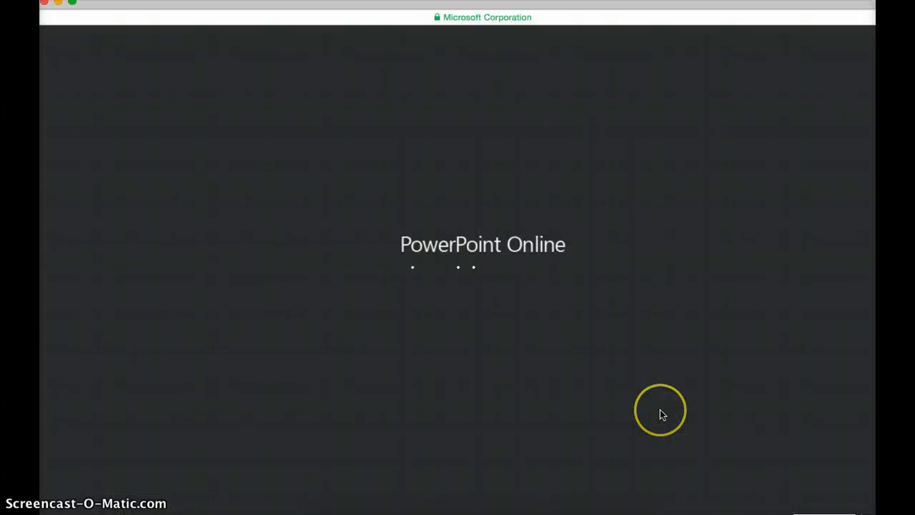